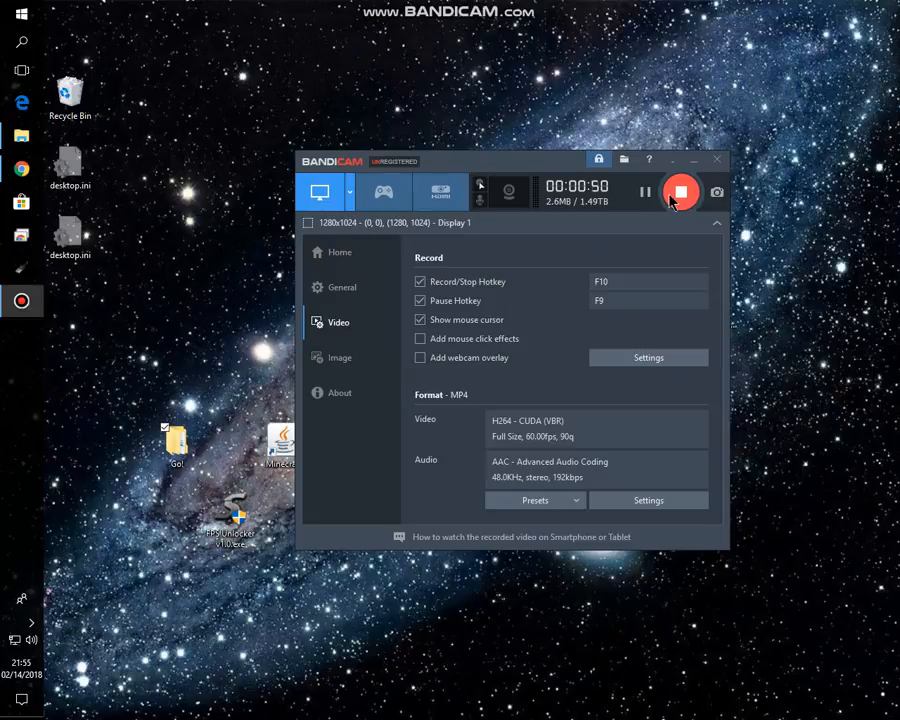
pyautogui.moveTo(22, 168)
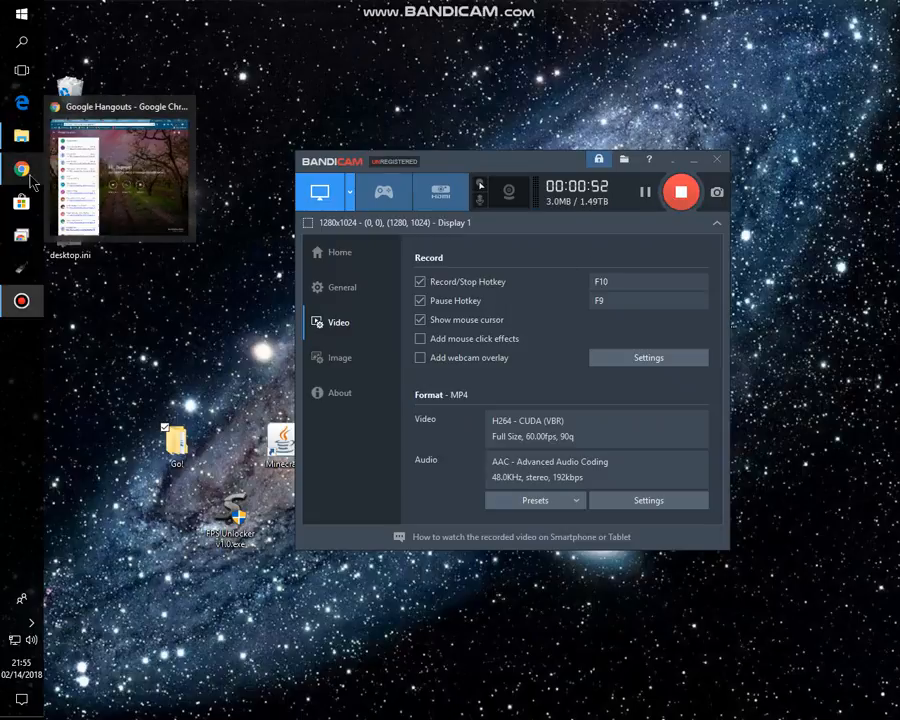
# Step: Bring Chrome forward and load the TopHatProductions115 Patreon creator page
pyautogui.click(22, 168)
pyautogui.write('patreon.com/')
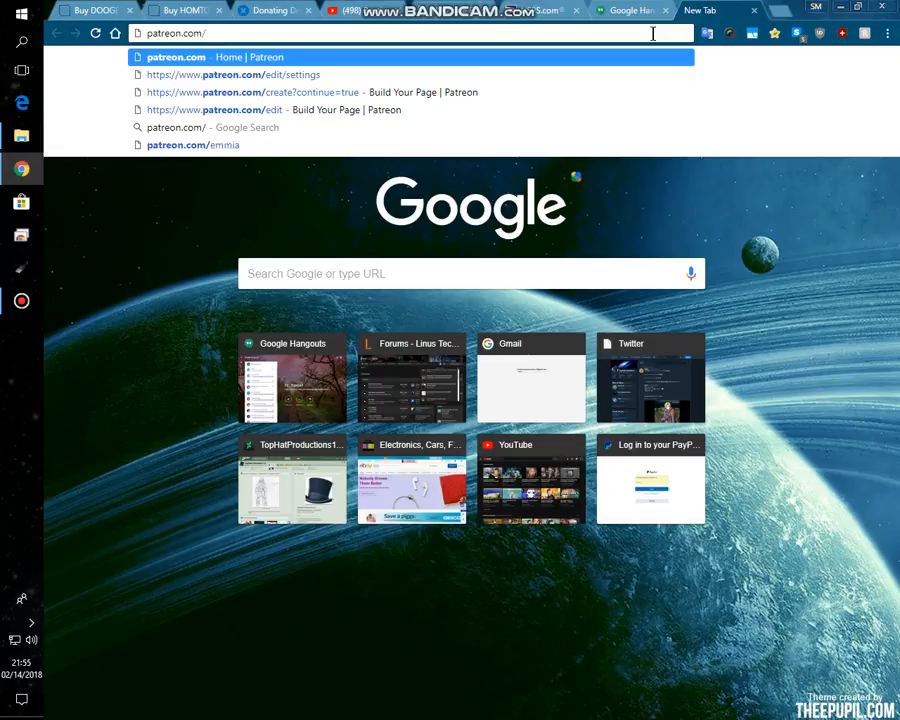
pyautogui.write('us')
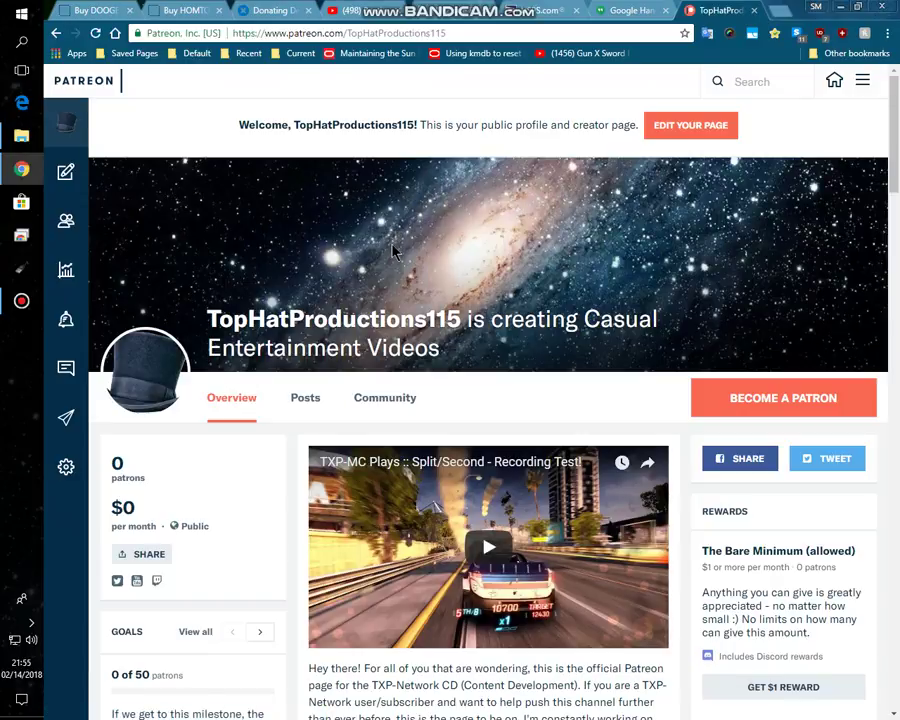
pyautogui.moveTo(408, 259)
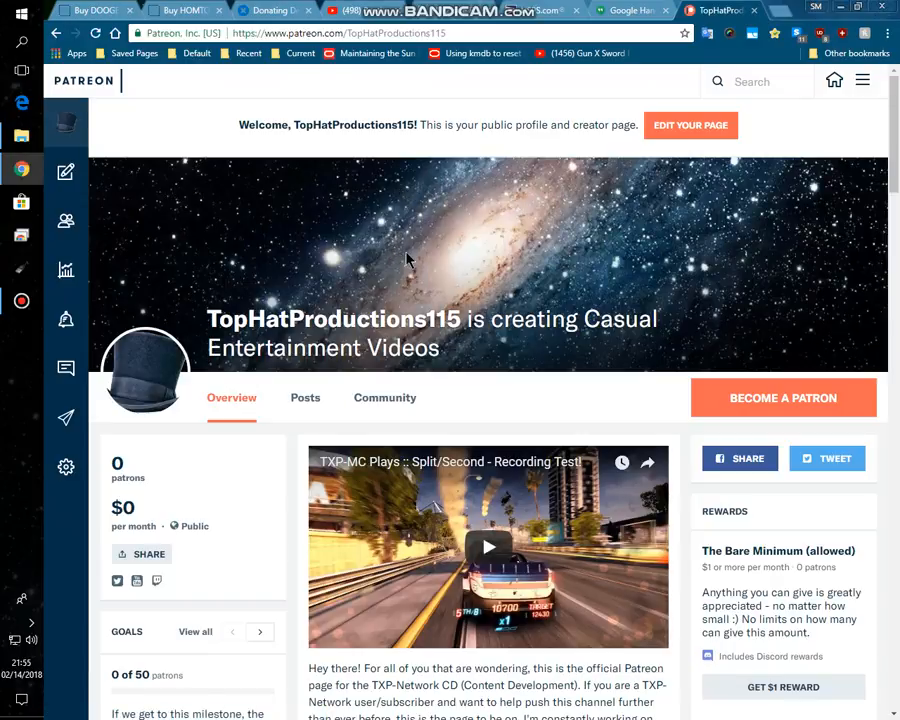
pyautogui.moveTo(694, 270)
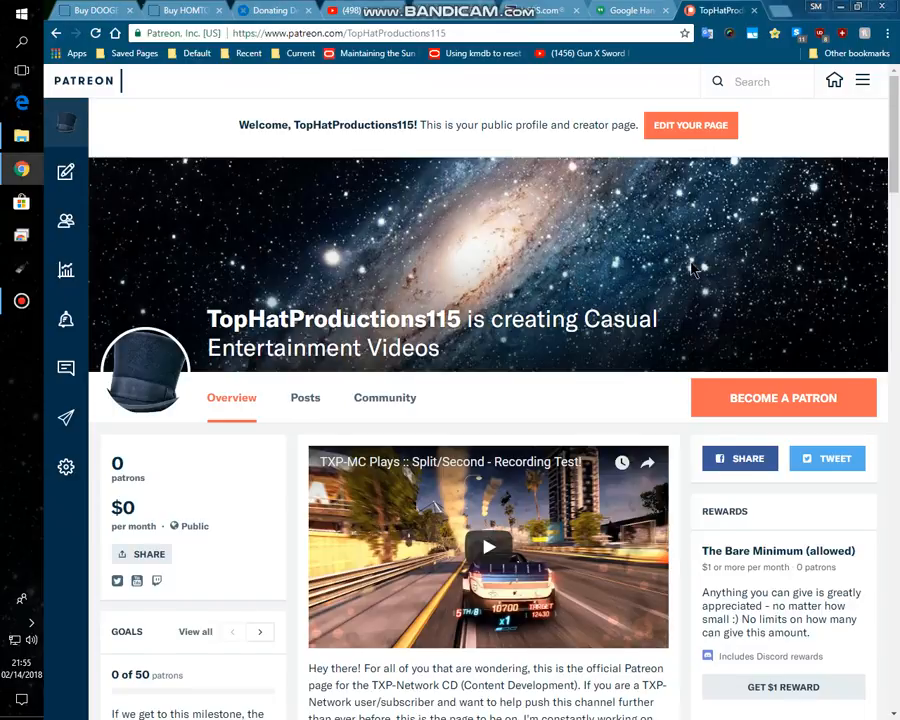
# Step: Scroll down the Patreon overview past the description and reward tiers
pyautogui.scroll(-3)
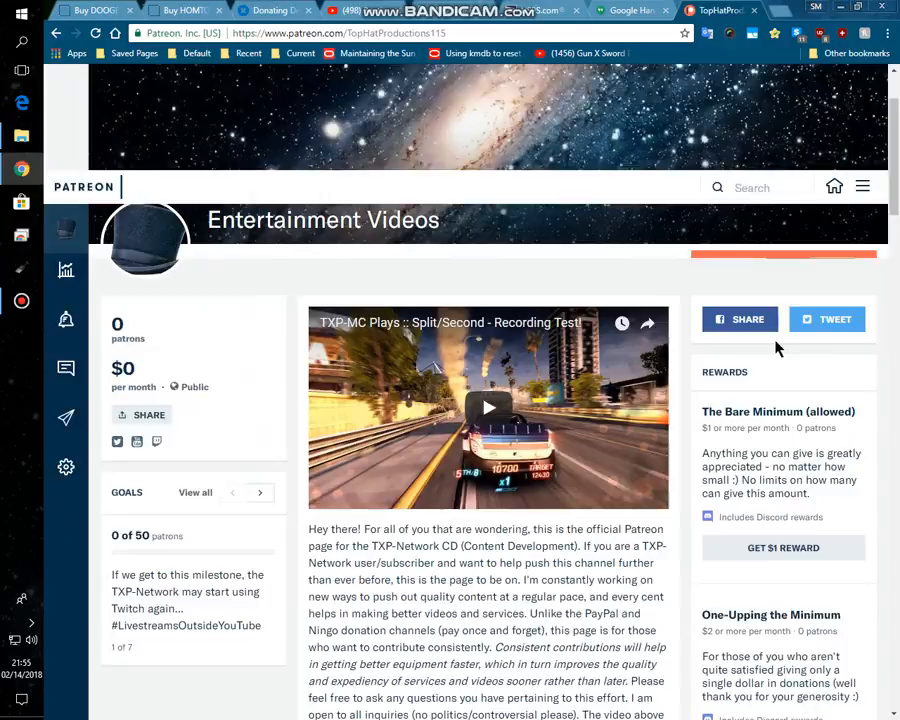
pyautogui.scroll(-3)
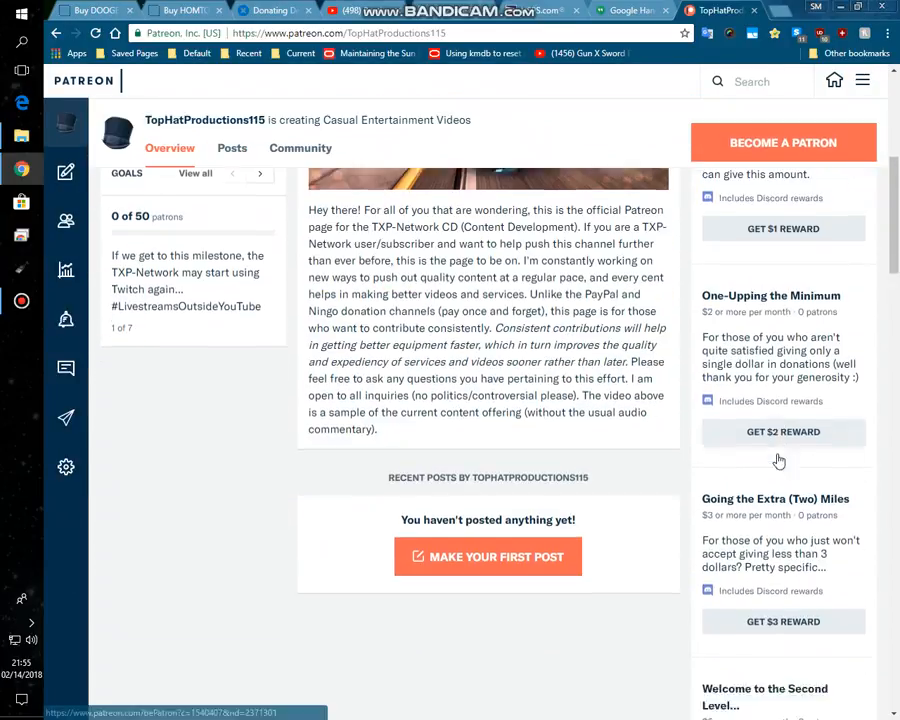
pyautogui.scroll(-3)
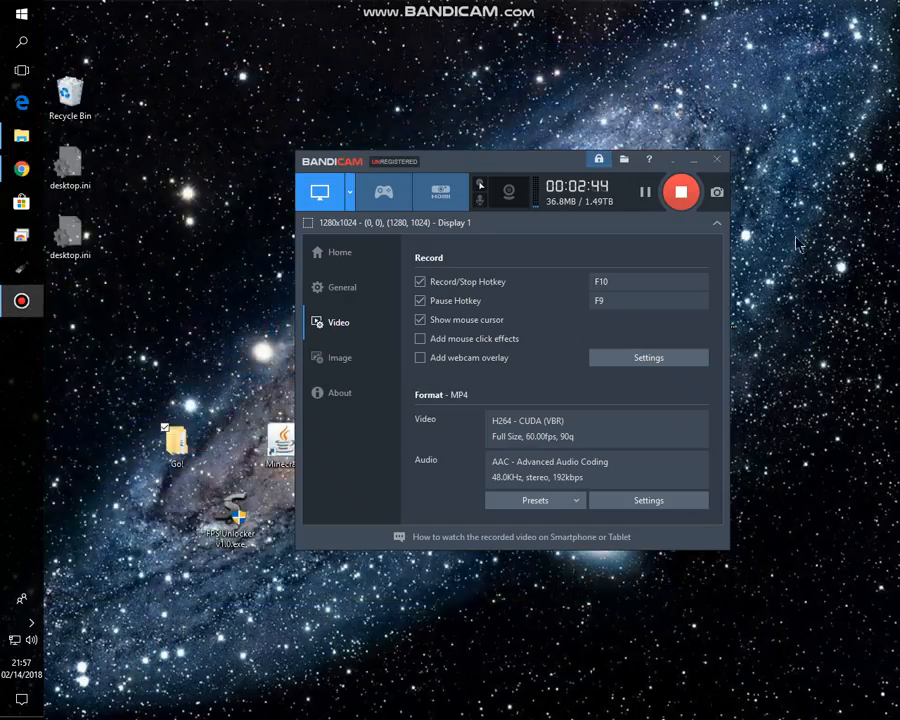
pyautogui.moveTo(818, 249)
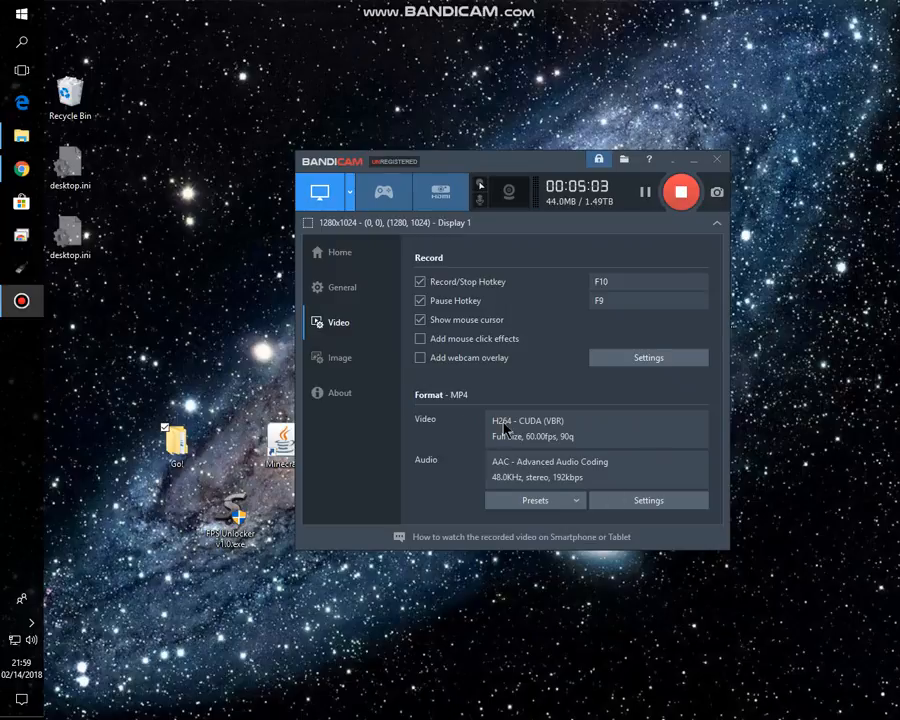
pyautogui.moveTo(535, 477)
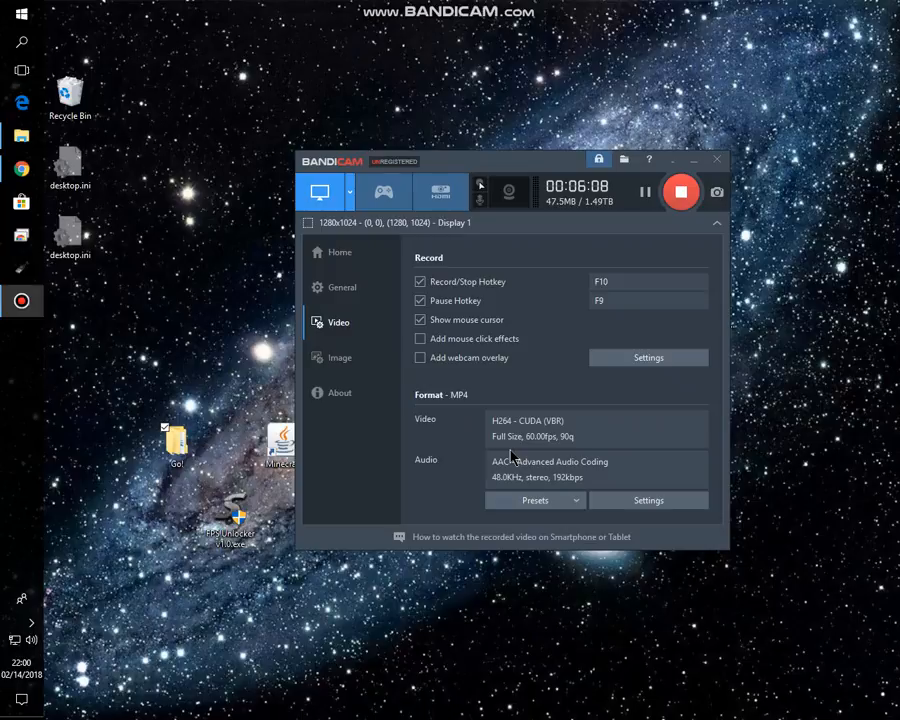
pyautogui.moveTo(137, 193)
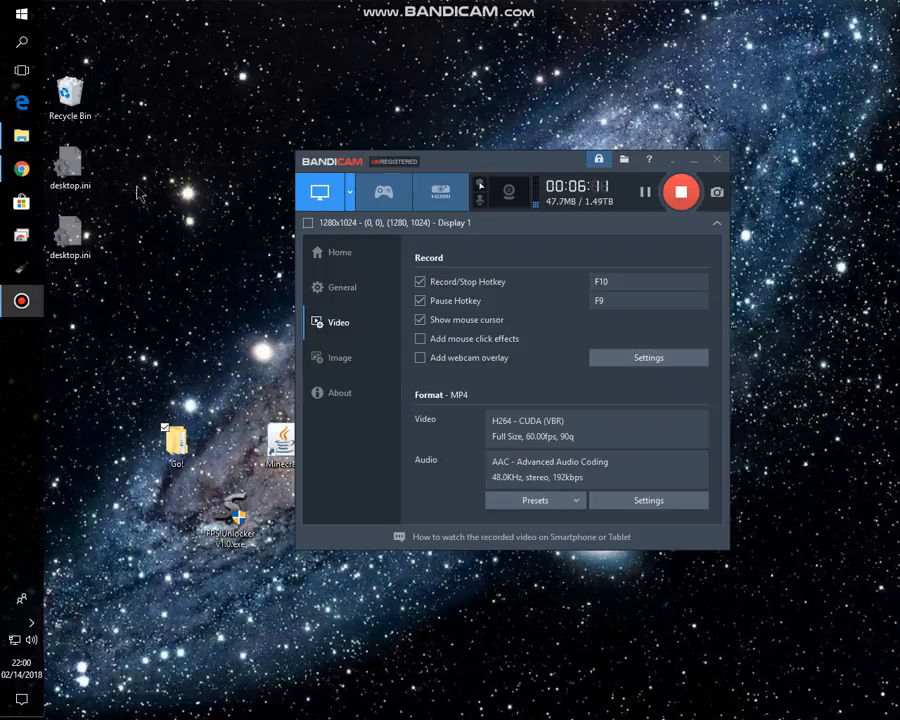